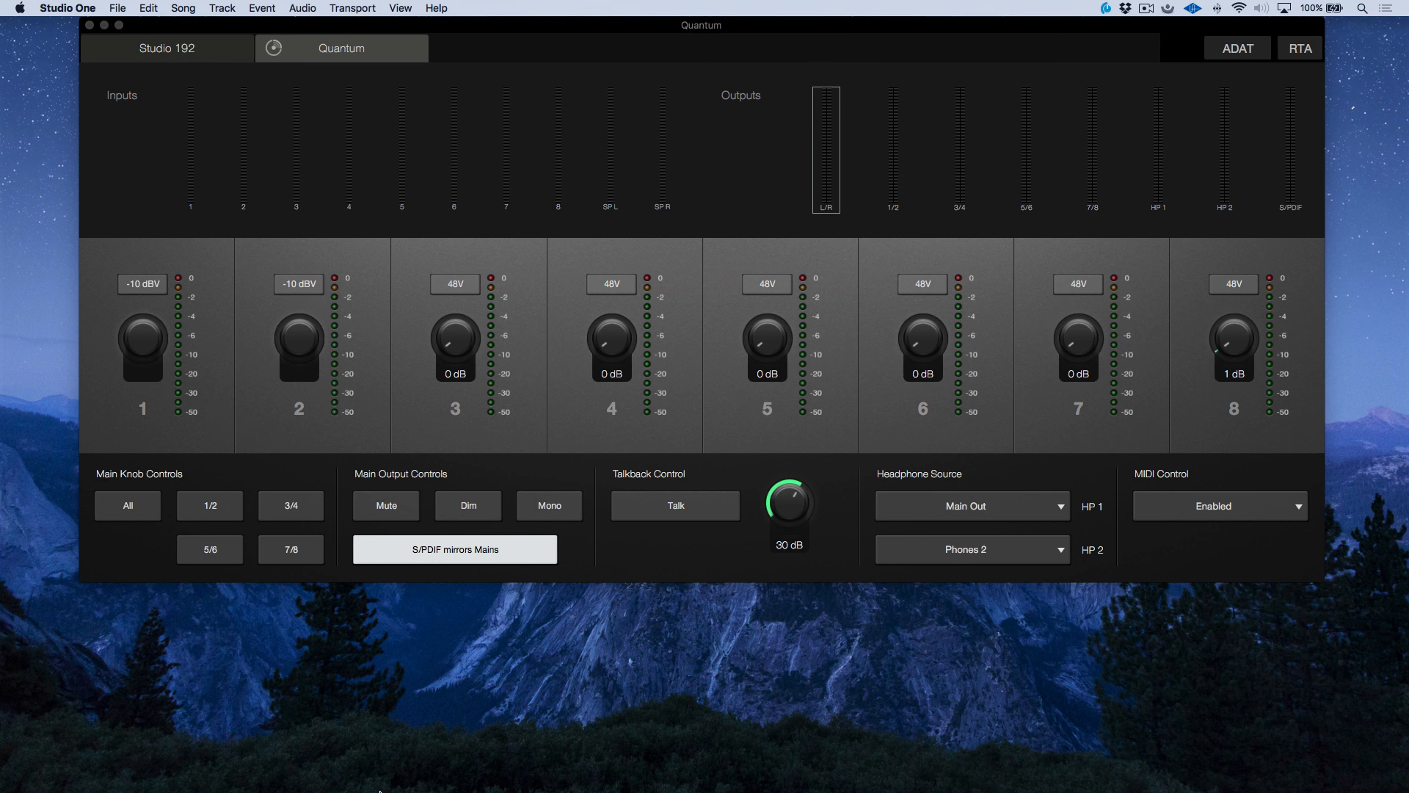
mouse_move(478, 771)
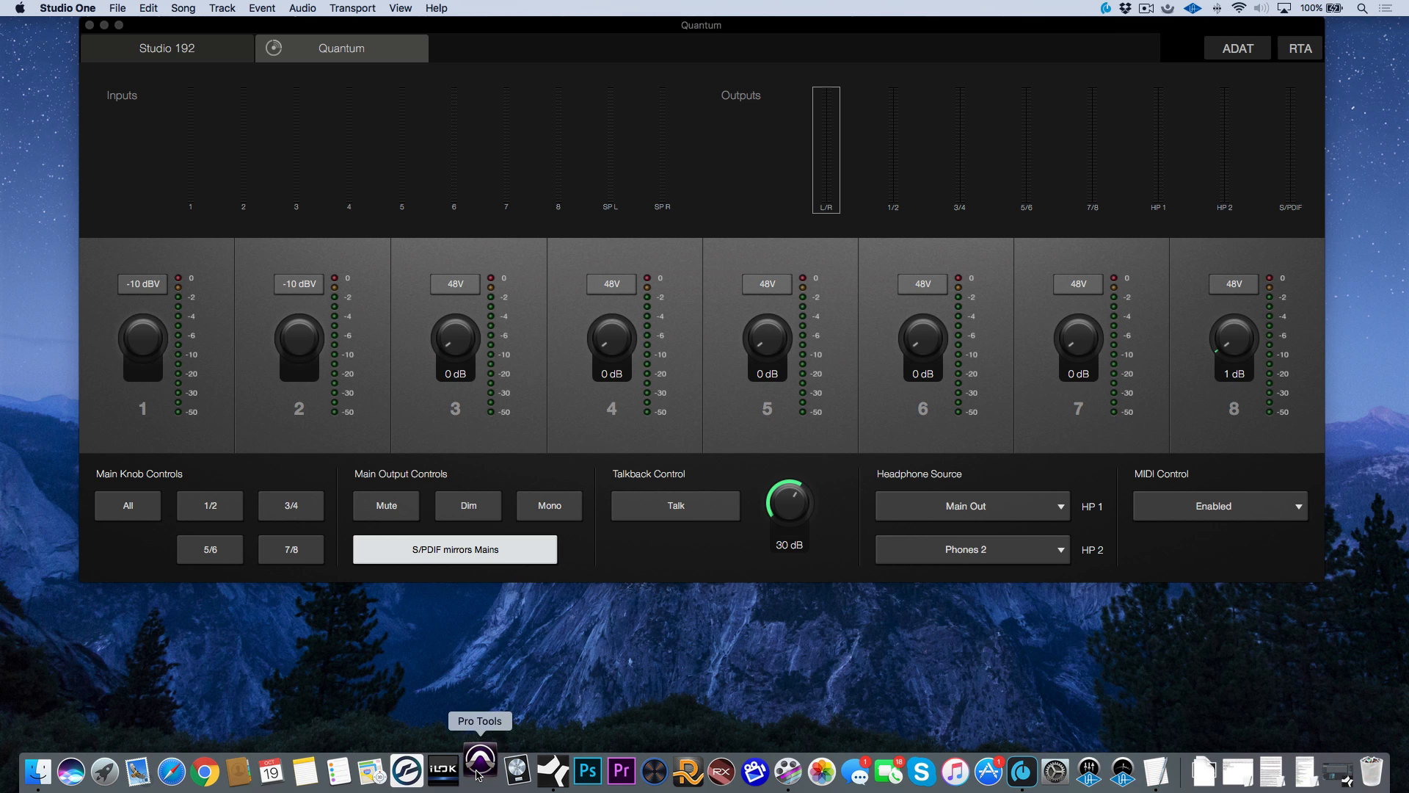
Launch Pro Tools from the Dock over the Universal Control Quantum window.
left_click(479, 770)
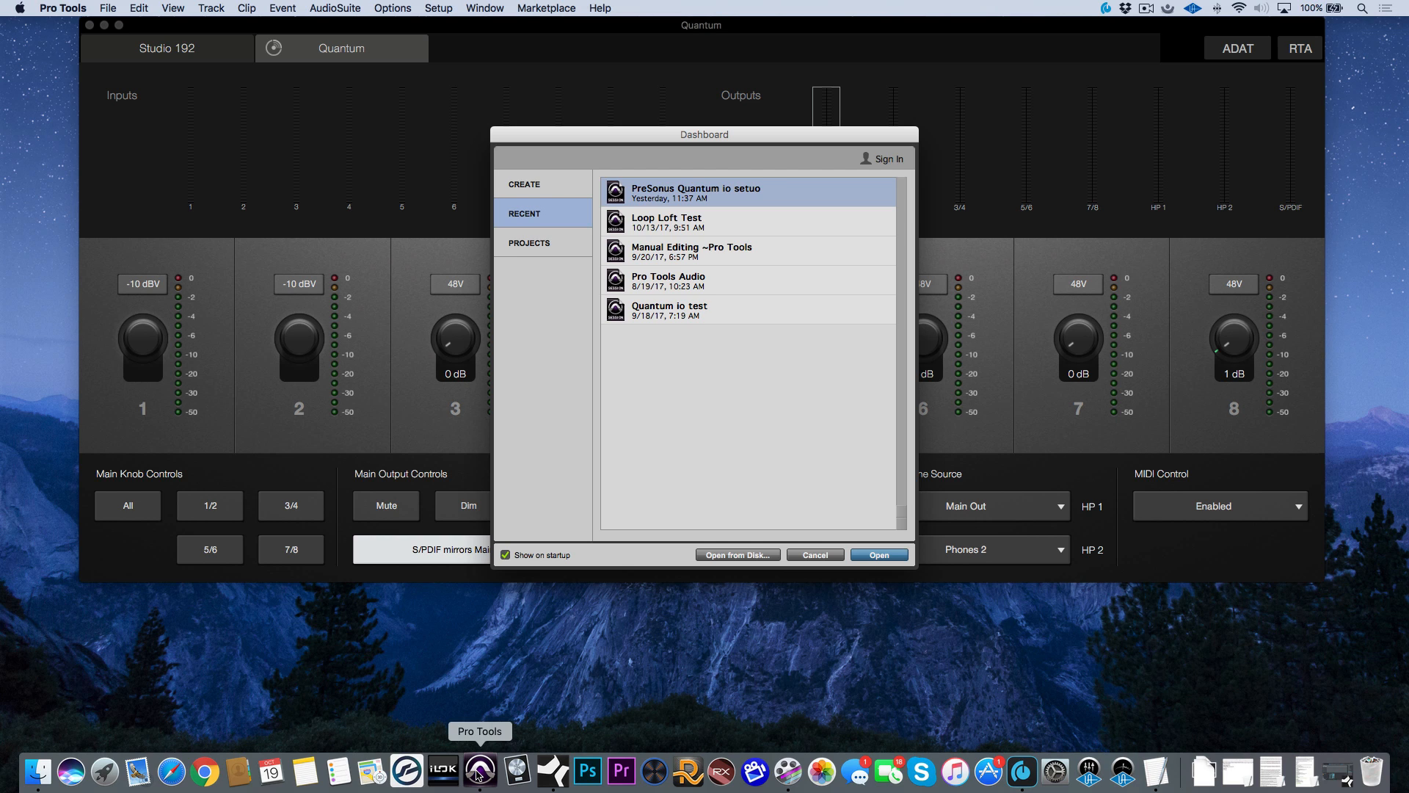
mouse_move(649, 230)
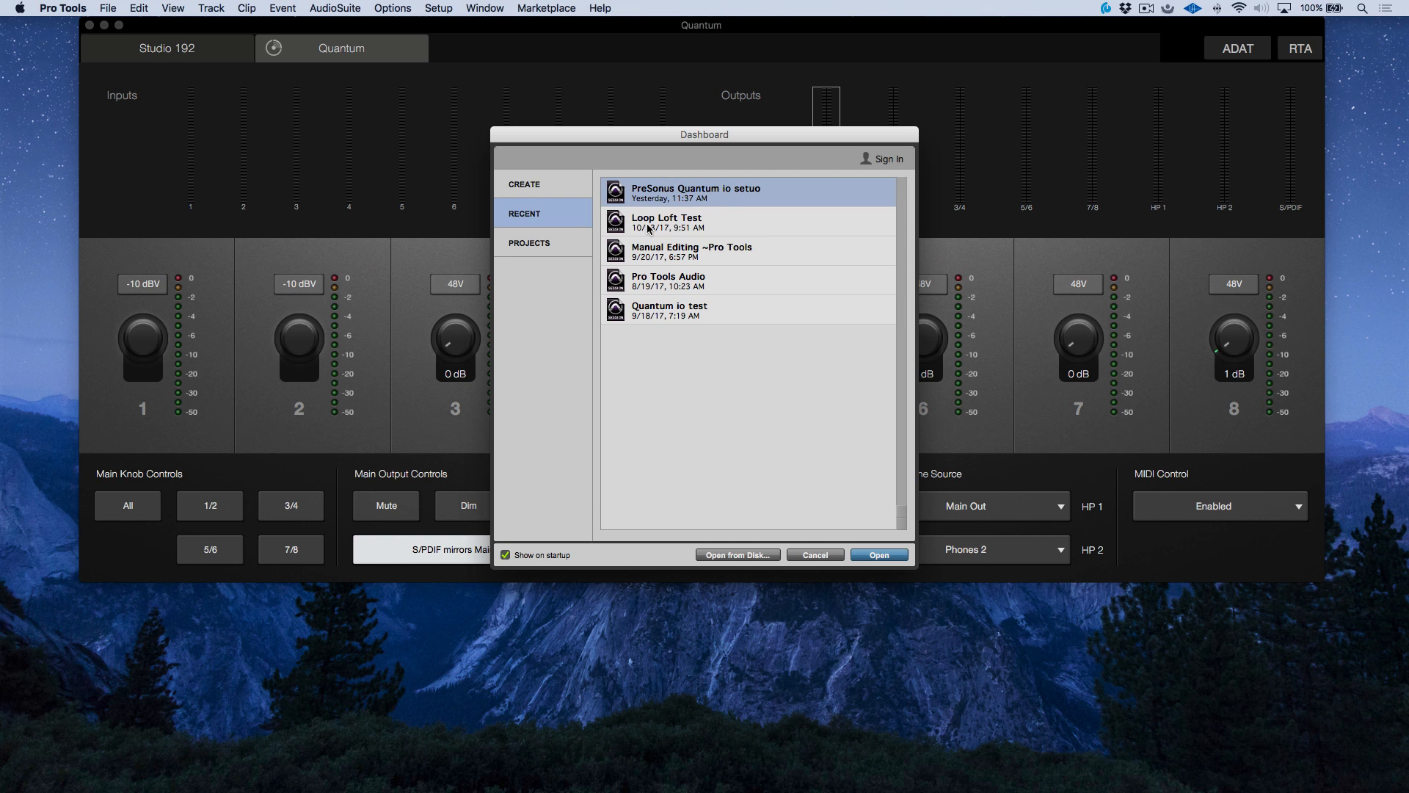
mouse_move(706, 177)
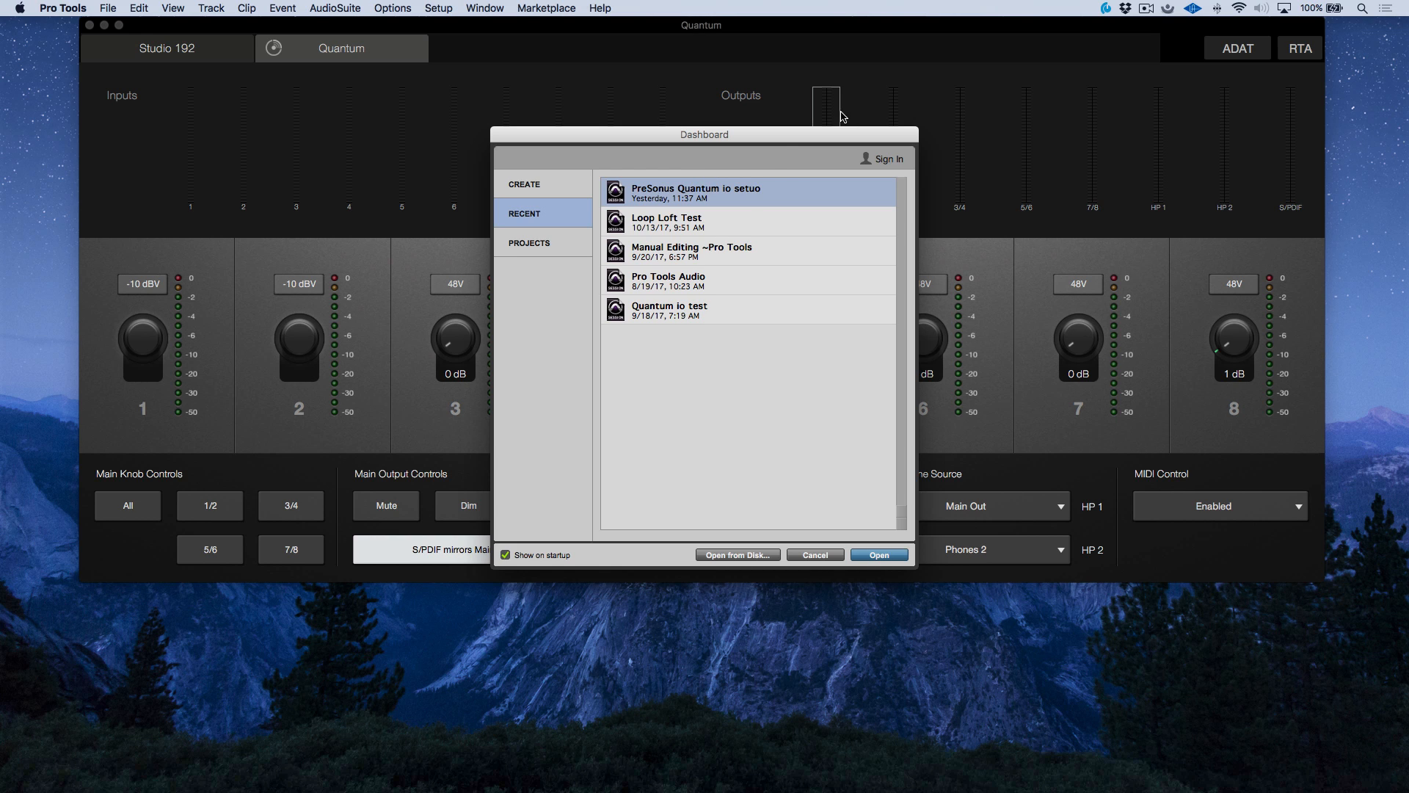
mouse_move(816, 554)
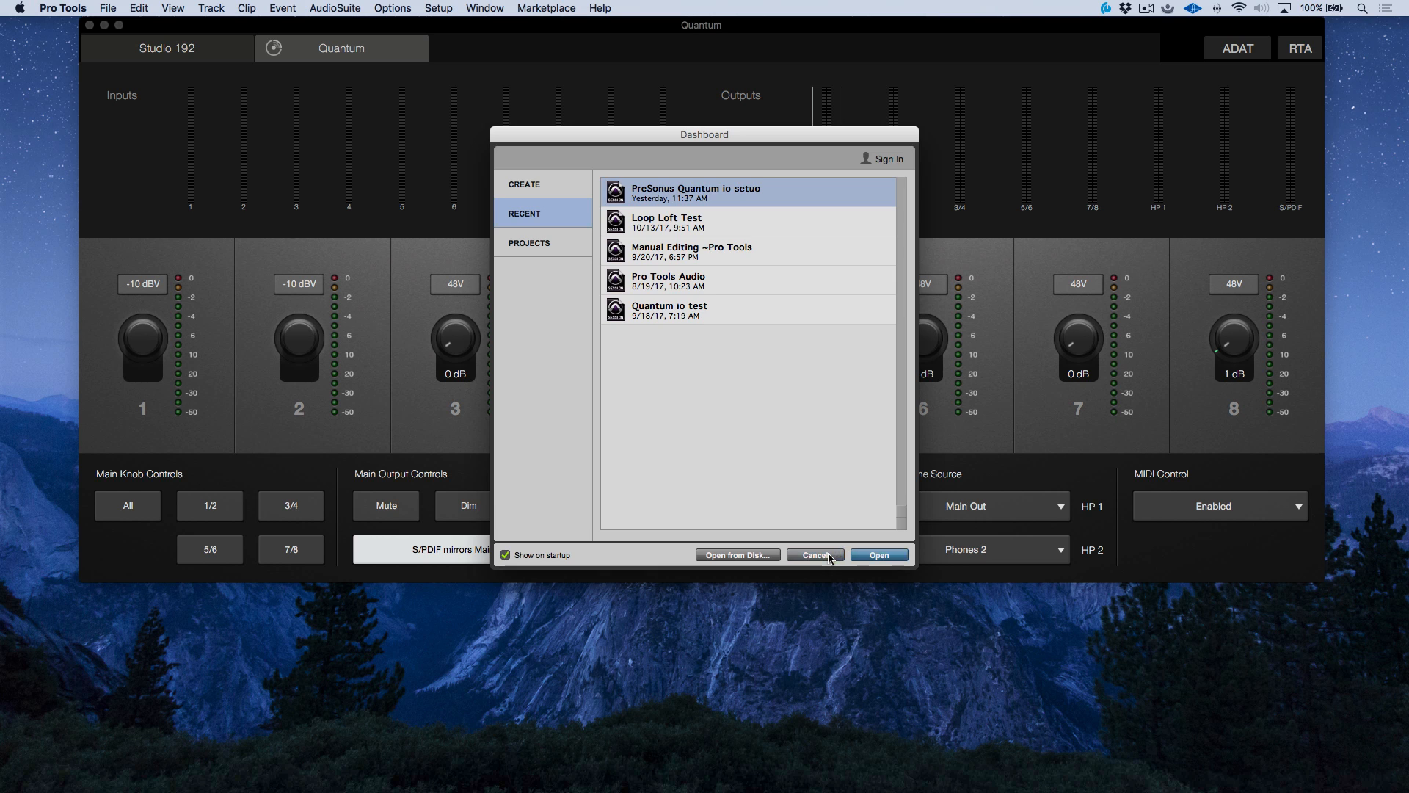
Dismiss the dashboard and confirm Quantum as playback engine at 64 samples.
left_click(439, 9)
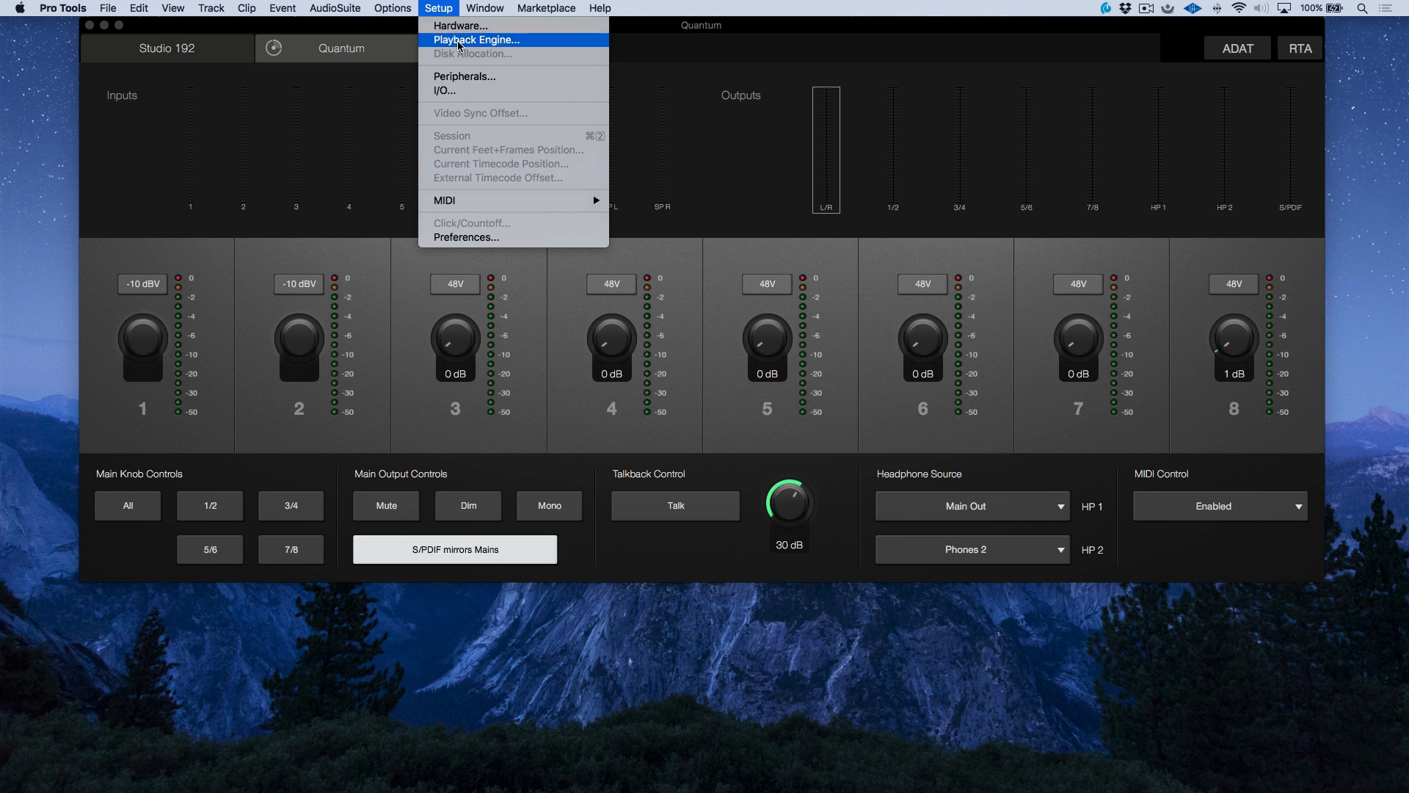
left_click(476, 39)
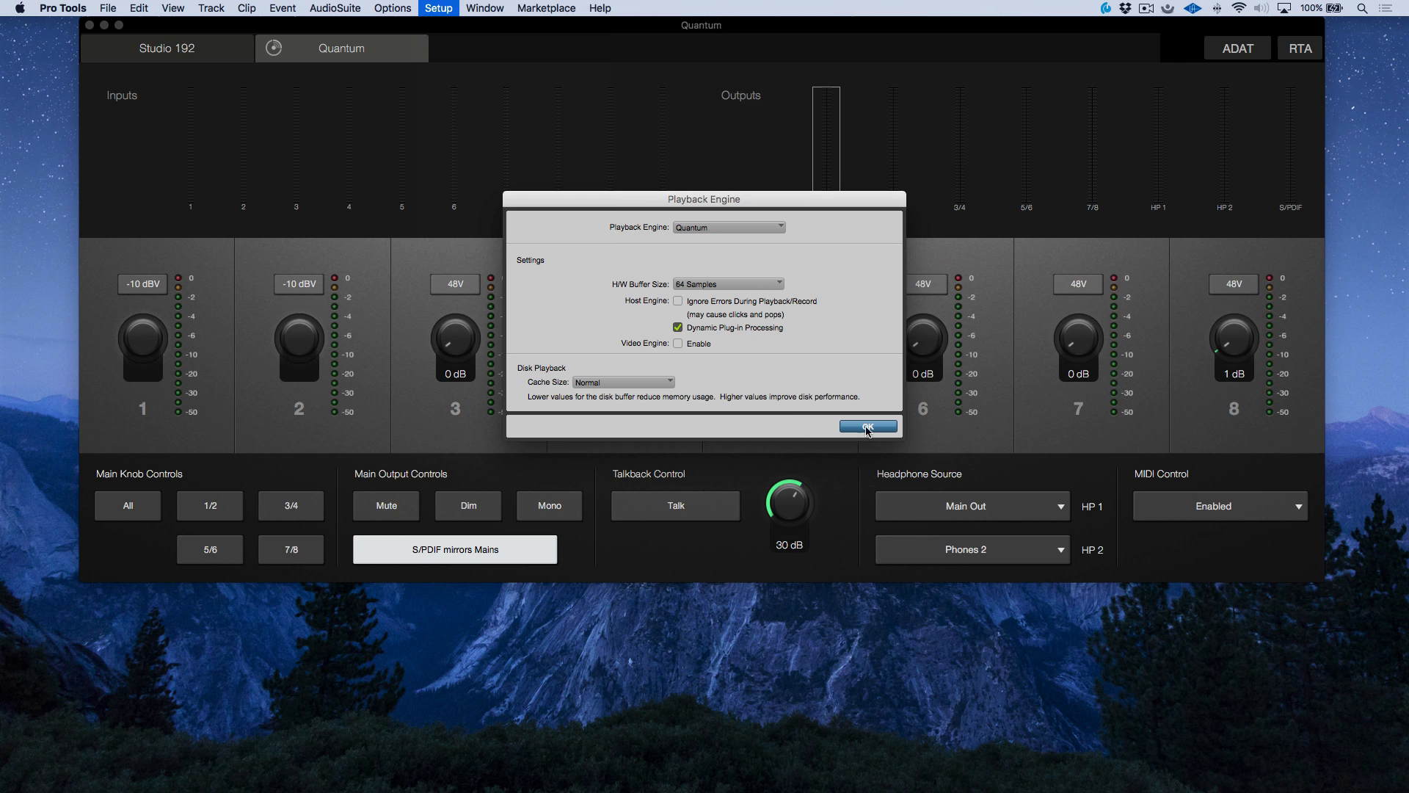
left_click(107, 9)
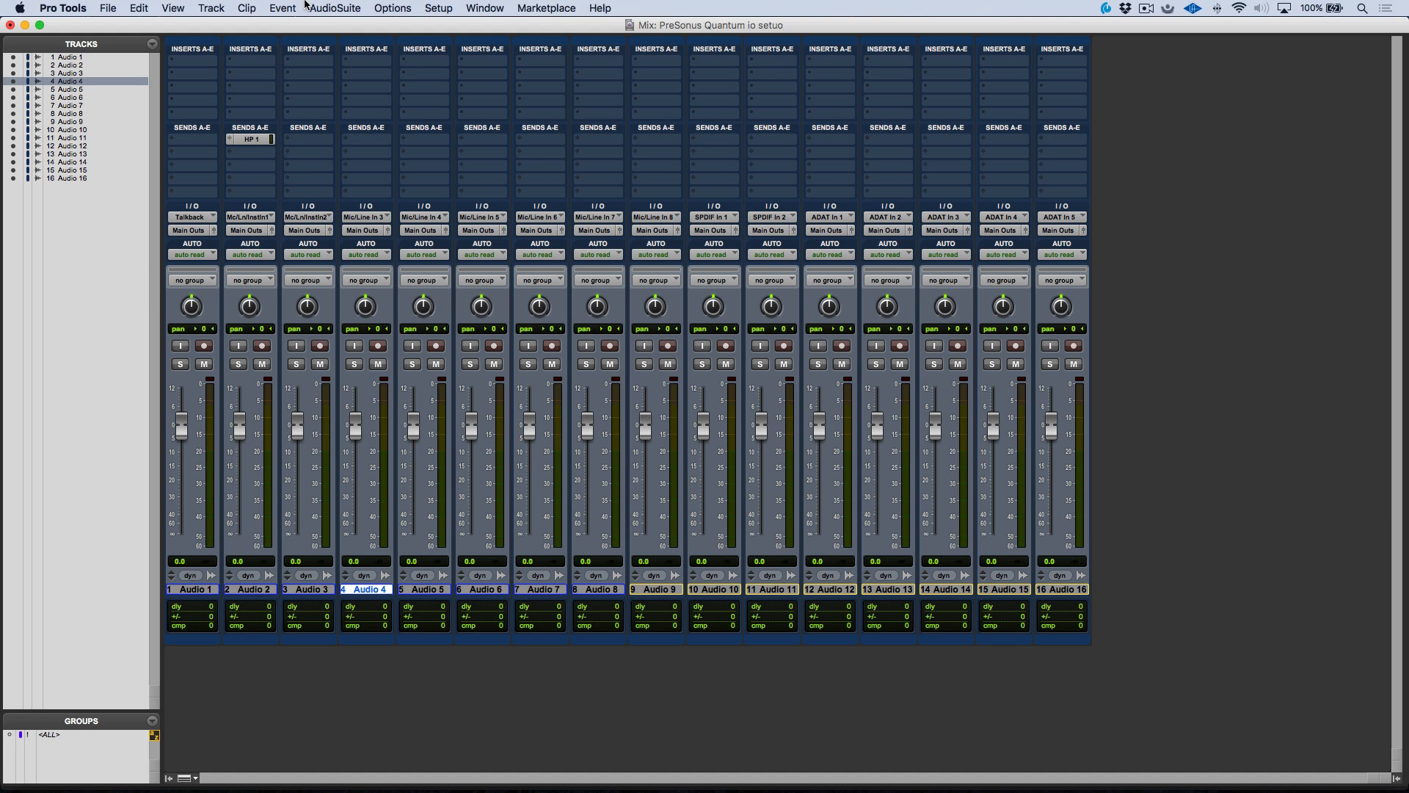
Remove the old HP 1 send on Audio 2 in the Mix window.
left_click(250, 138)
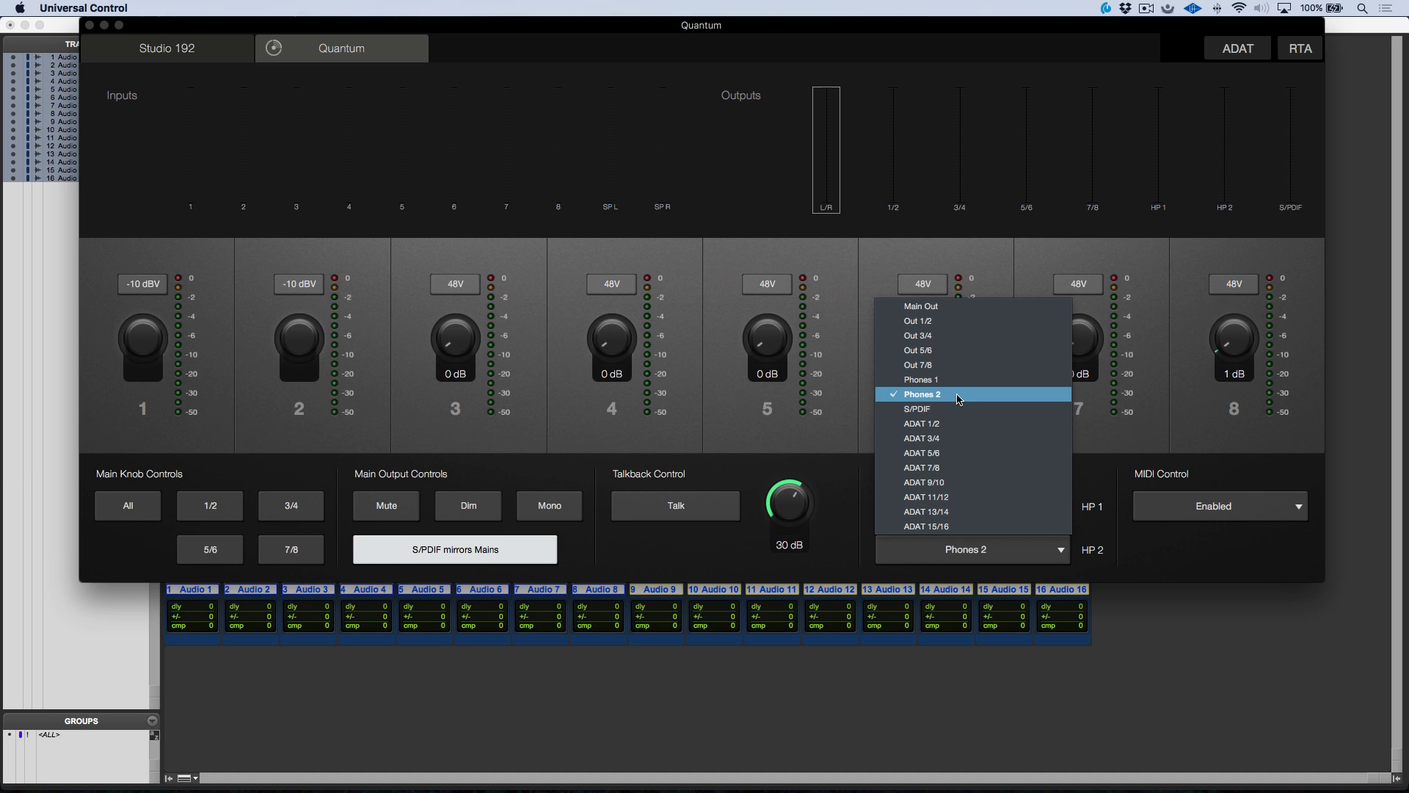
mouse_move(960, 543)
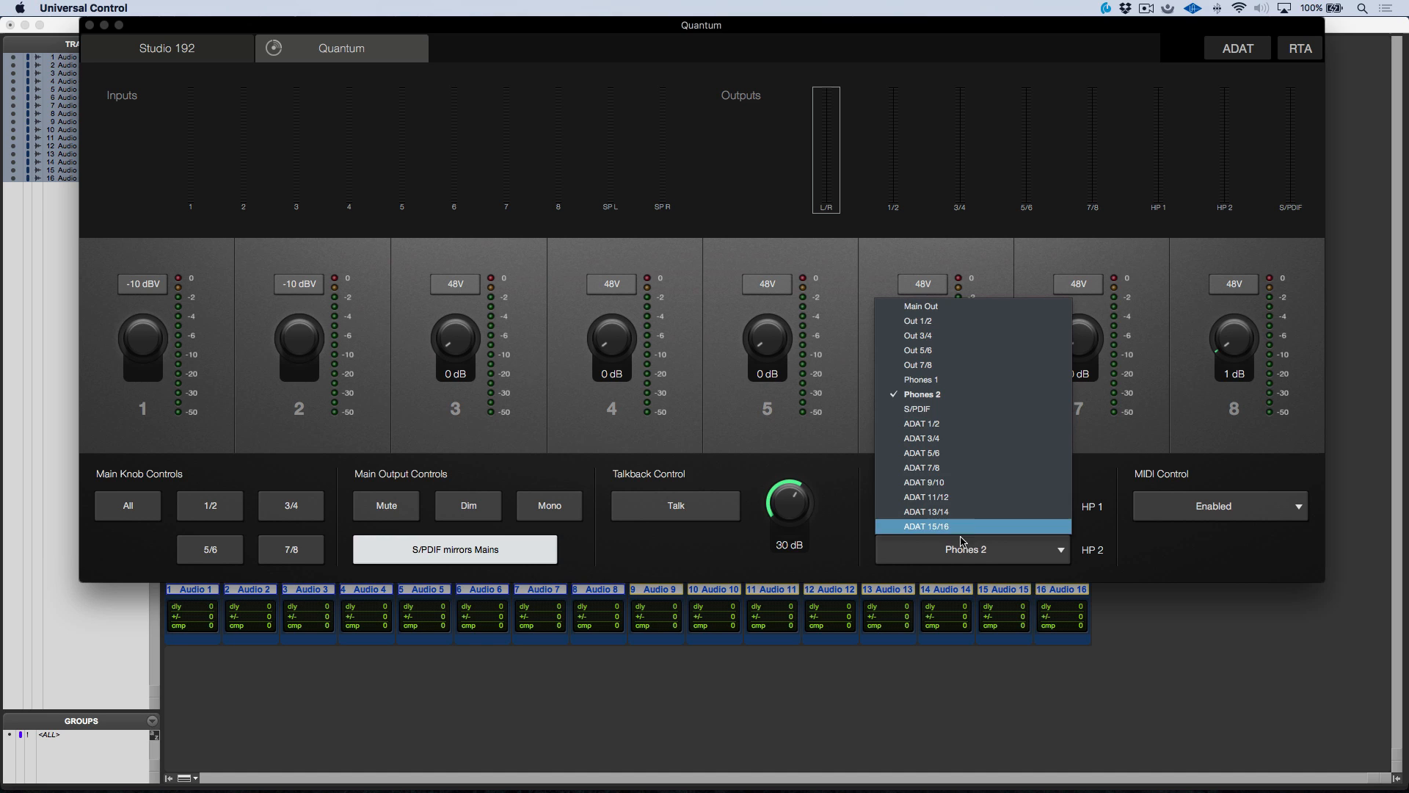
mouse_move(959, 409)
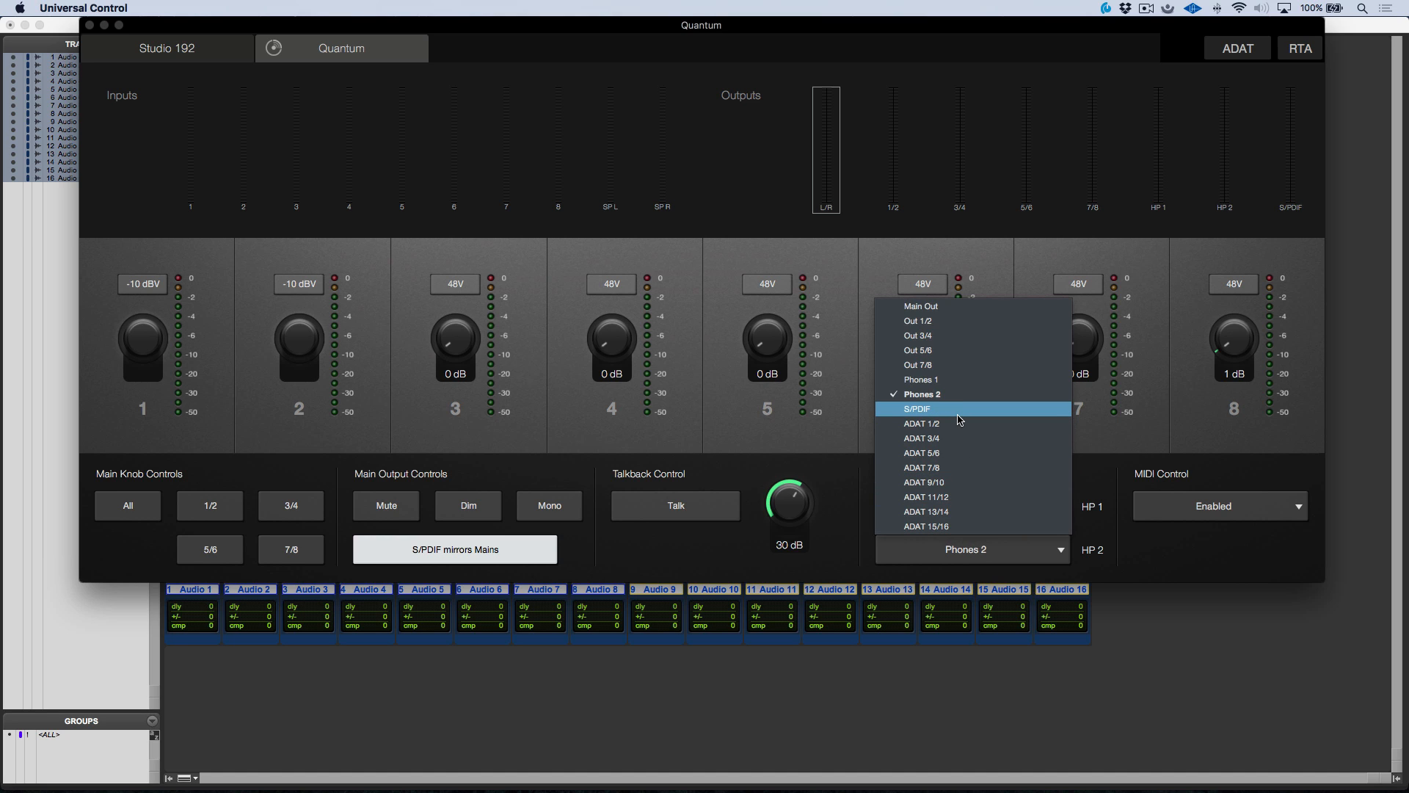
mouse_move(959, 334)
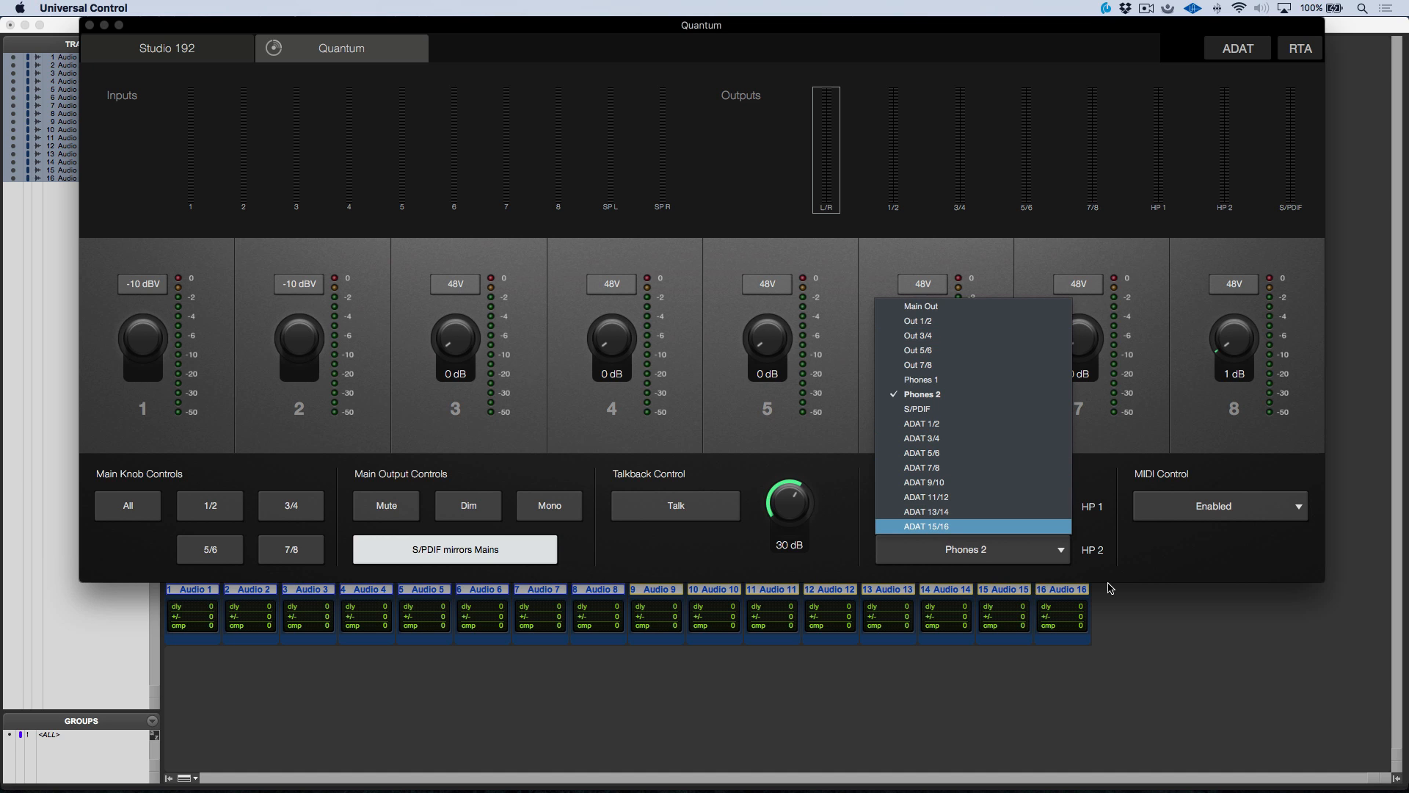
mouse_move(961, 355)
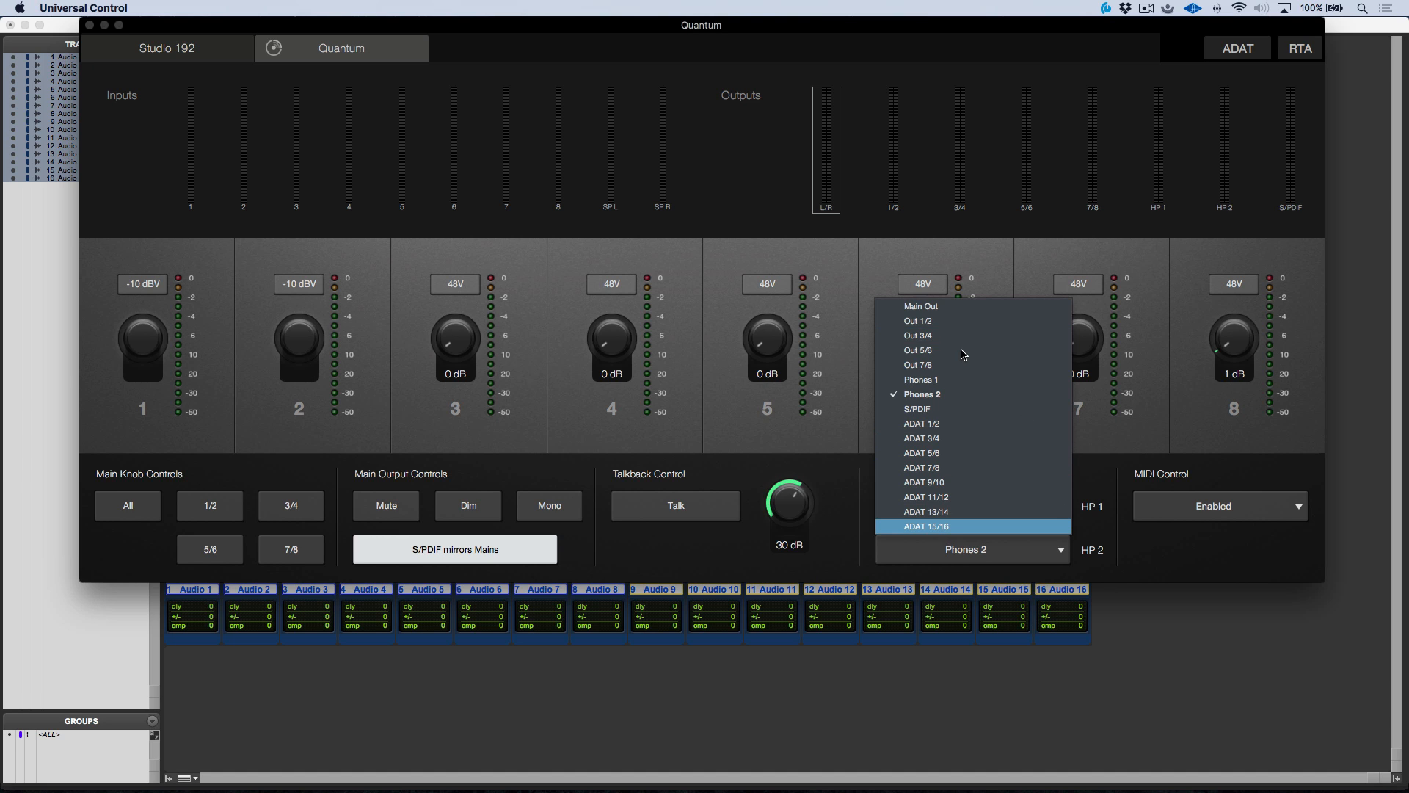
mouse_move(955, 394)
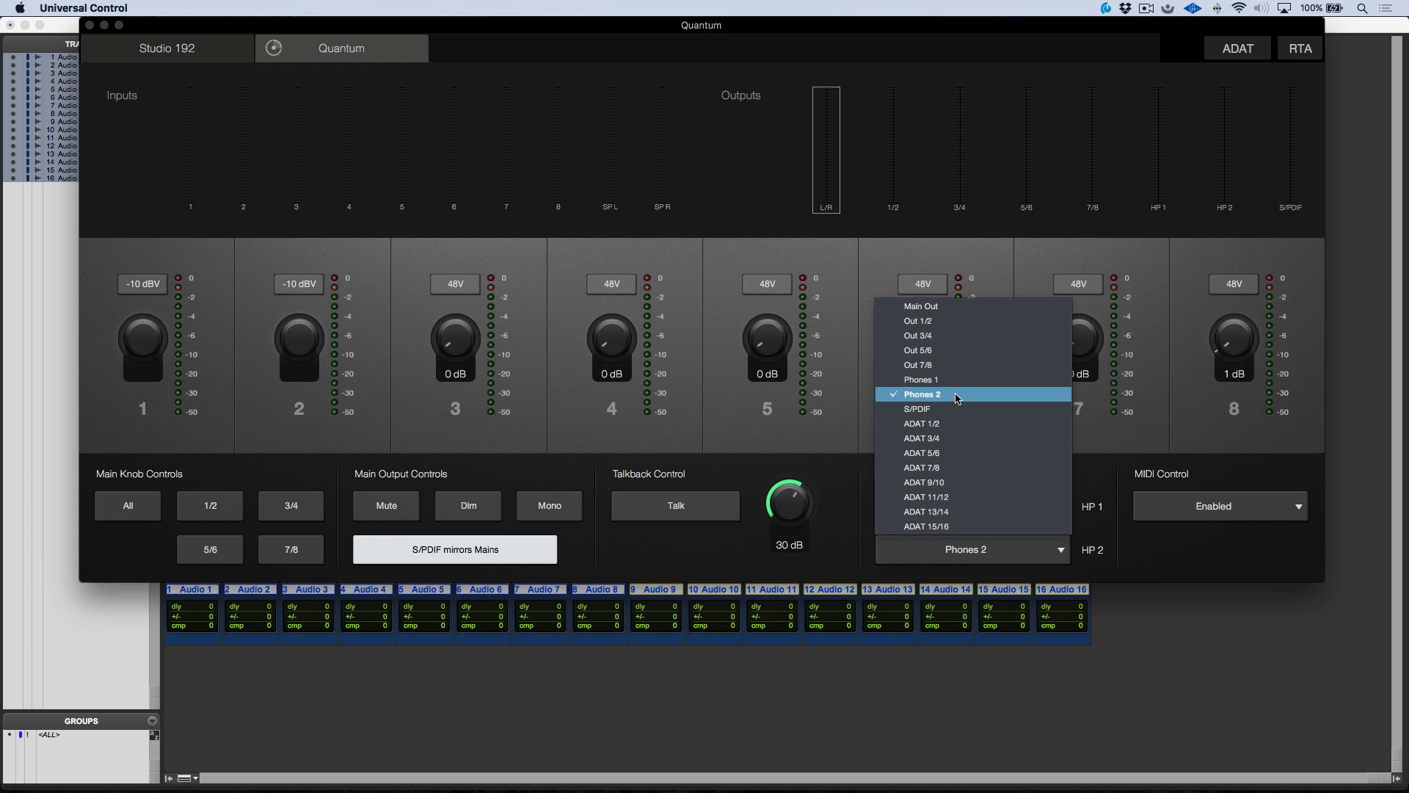
Keep Phones 2 as the Quantum's HP 2 headphone source.
left_click(920, 306)
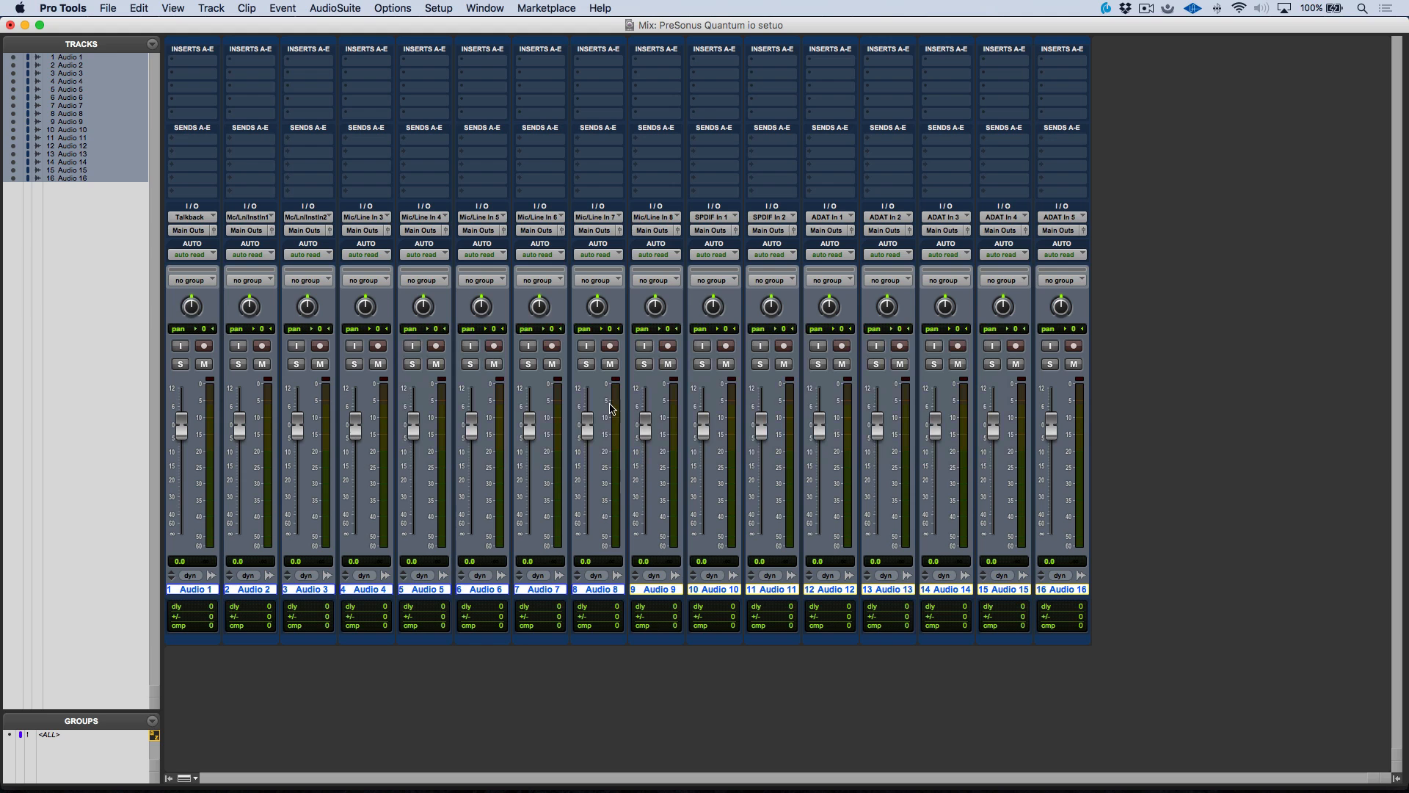
mouse_move(189, 142)
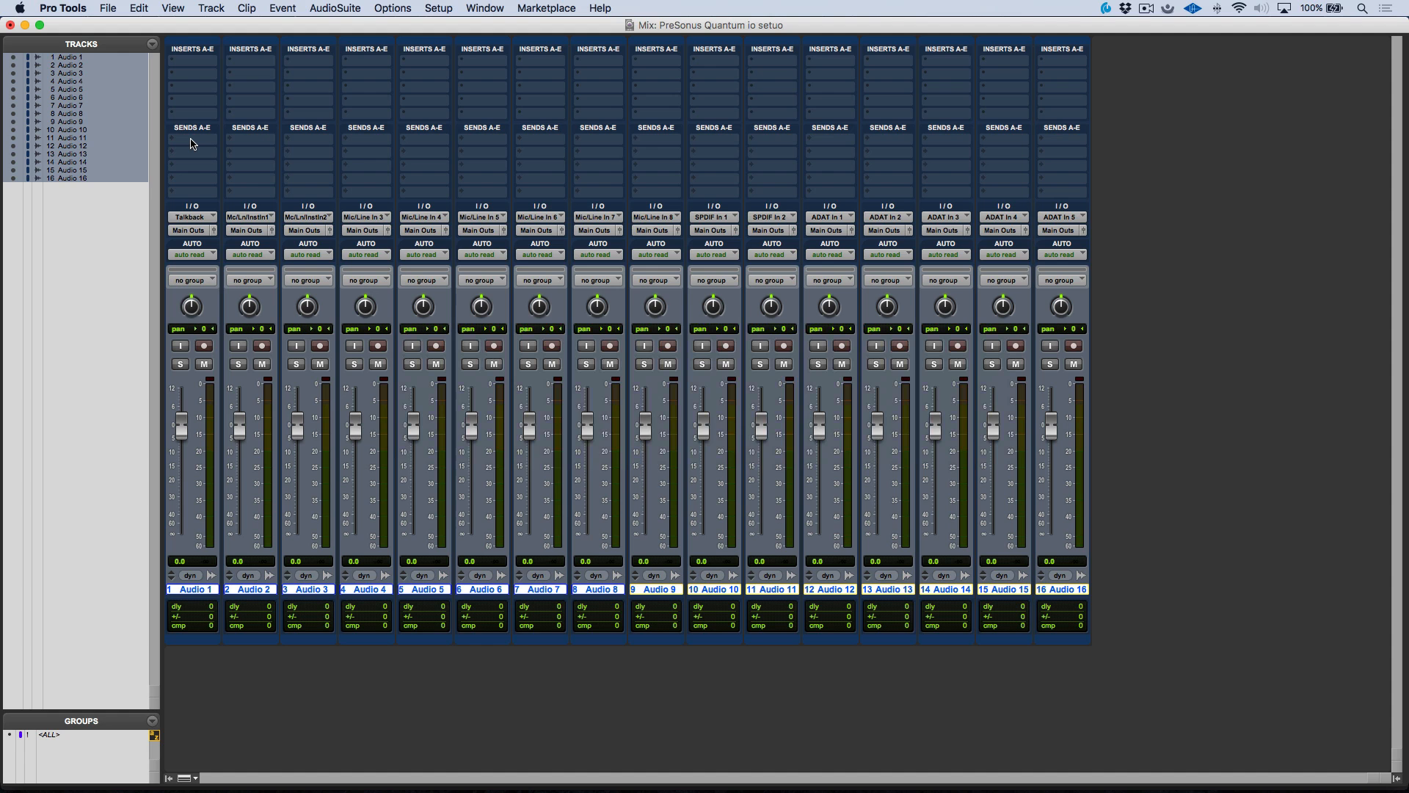
Add an HP 2 (Stereo) send A to all sixteen tracks and show Sends A controls.
left_click(191, 126)
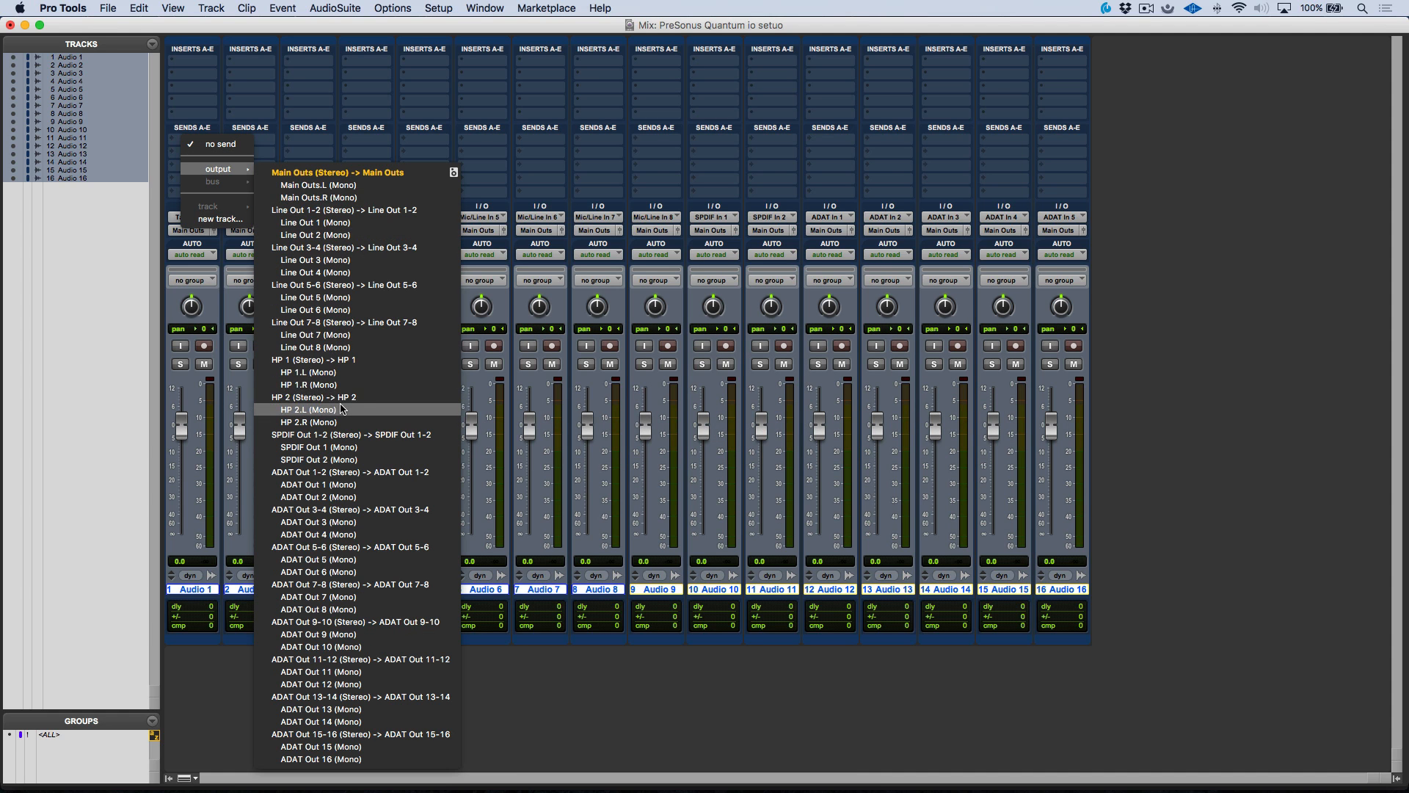
left_click(314, 396)
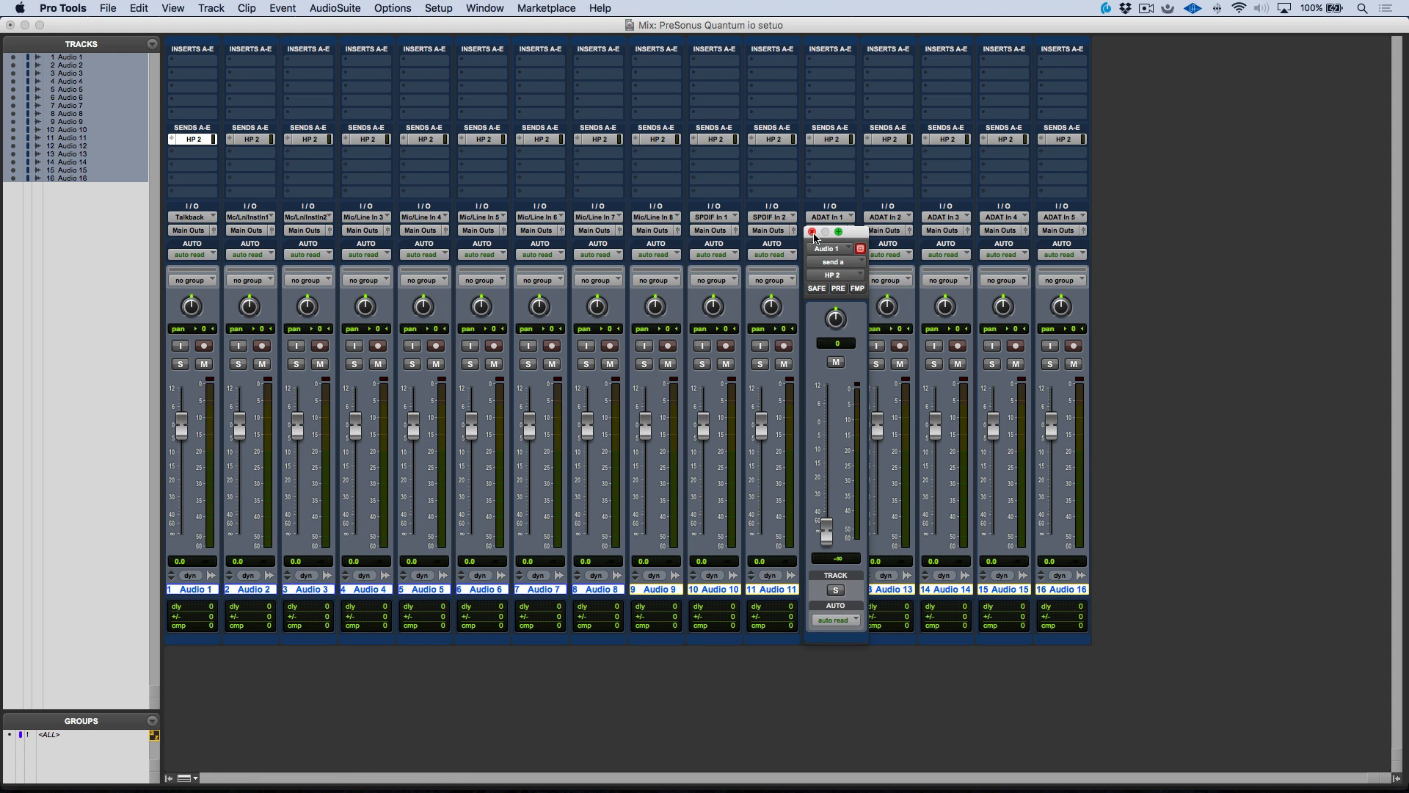
left_click(191, 138)
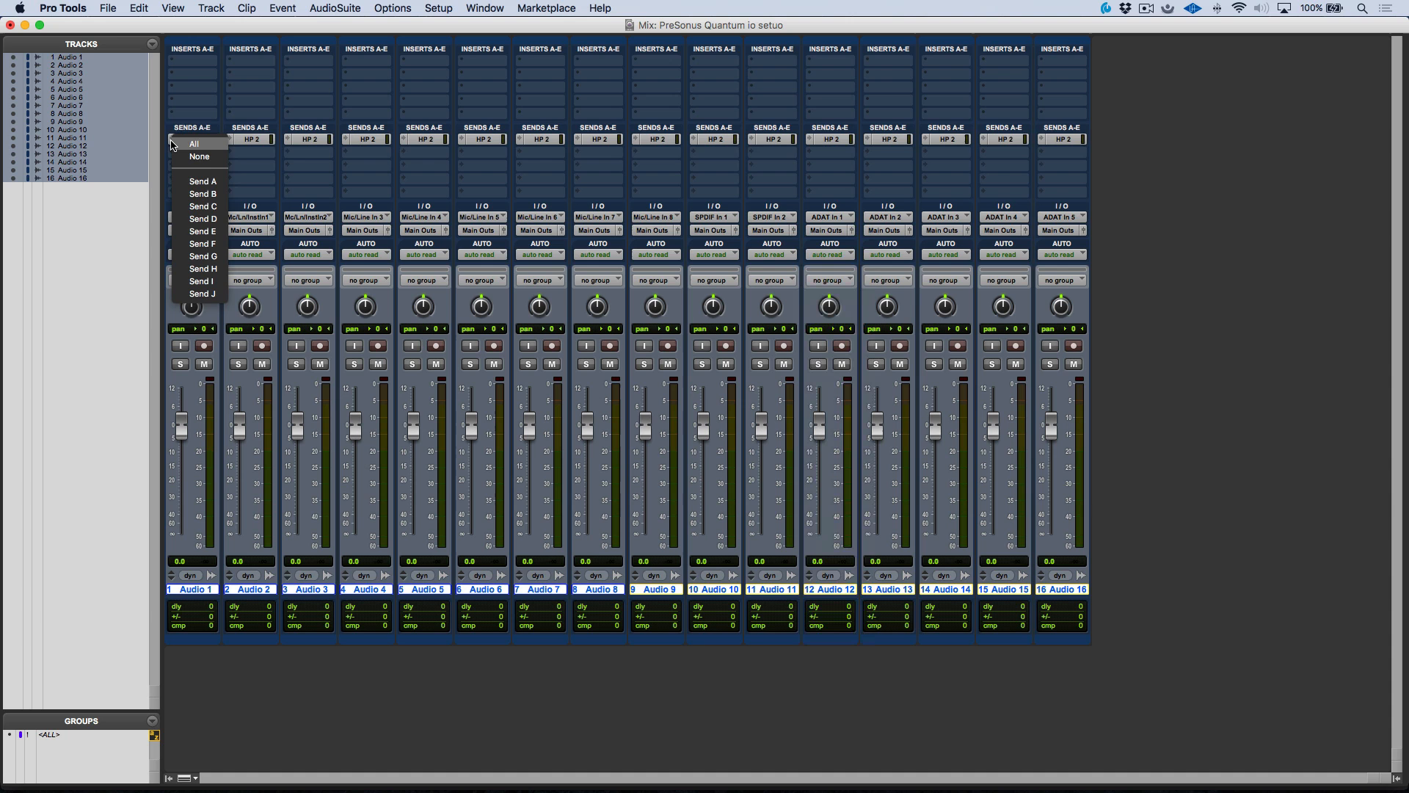
left_click(192, 138)
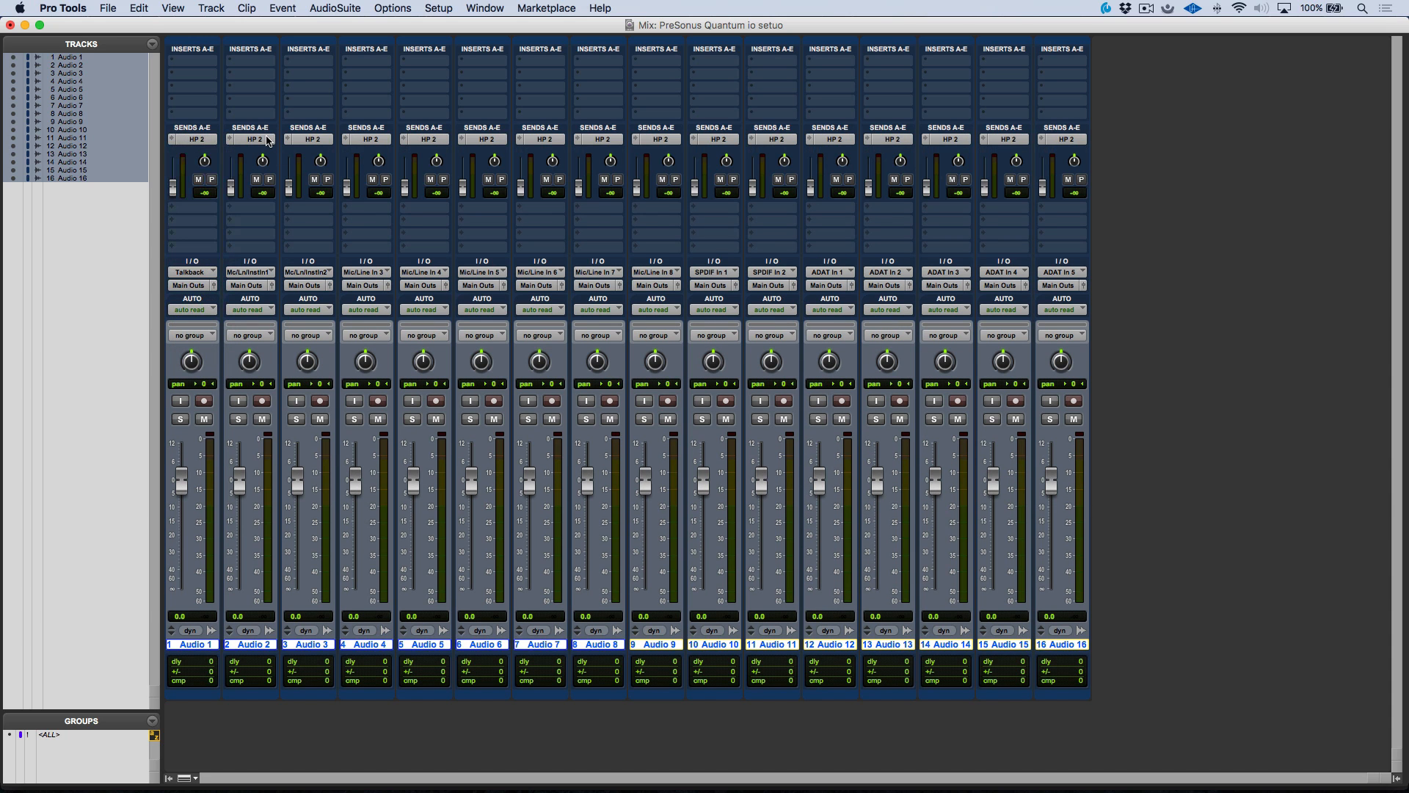
mouse_move(213, 185)
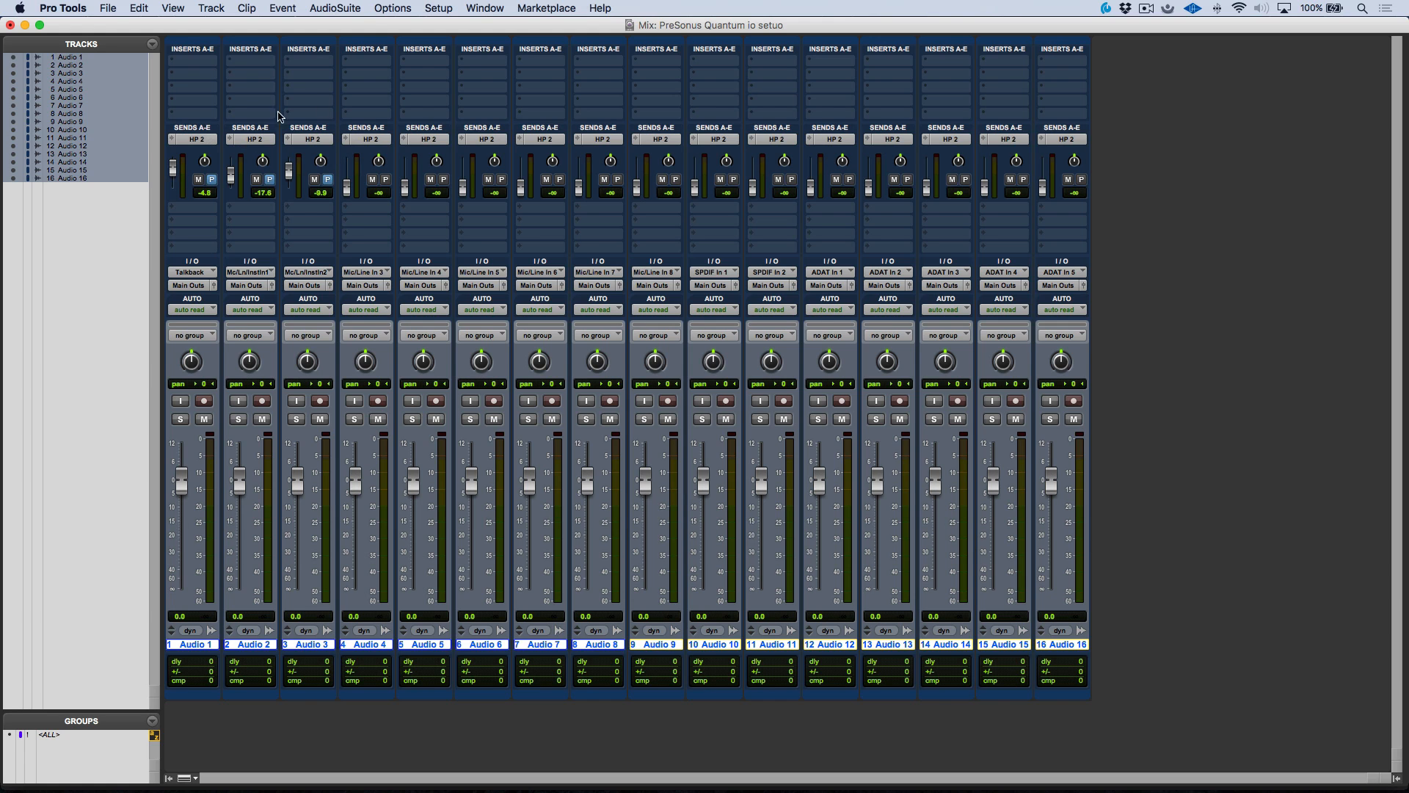
mouse_move(451, 207)
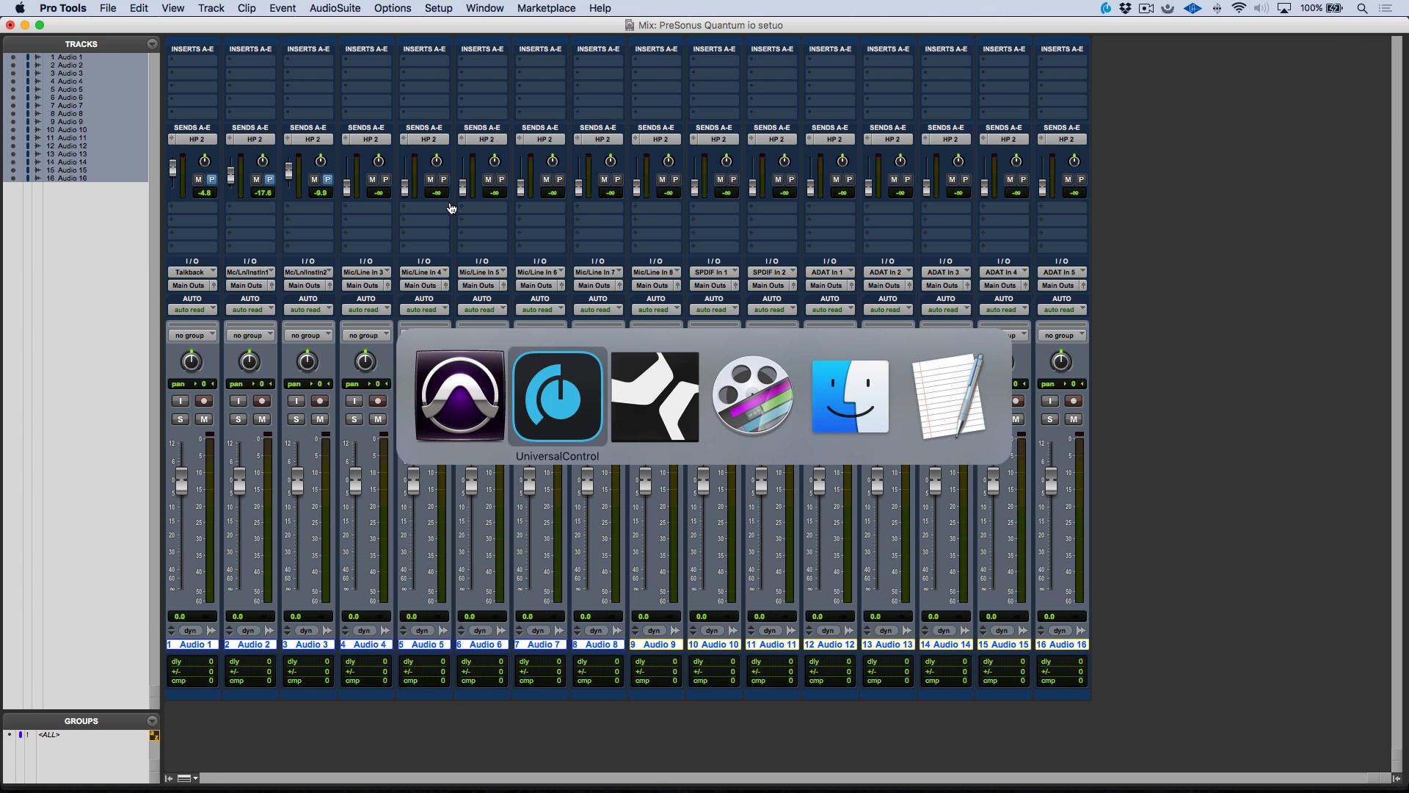
left_click(556, 395)
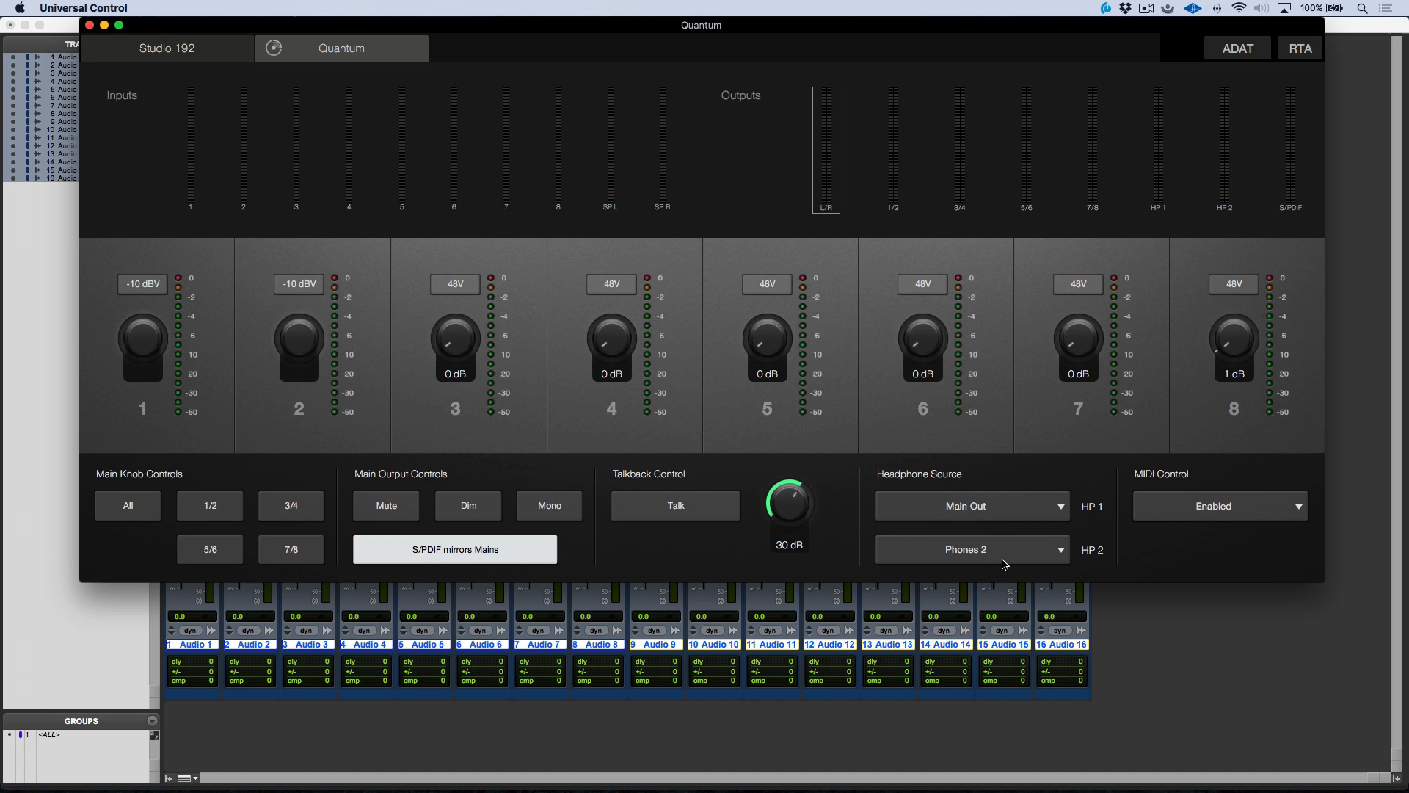
left_click(546, 26)
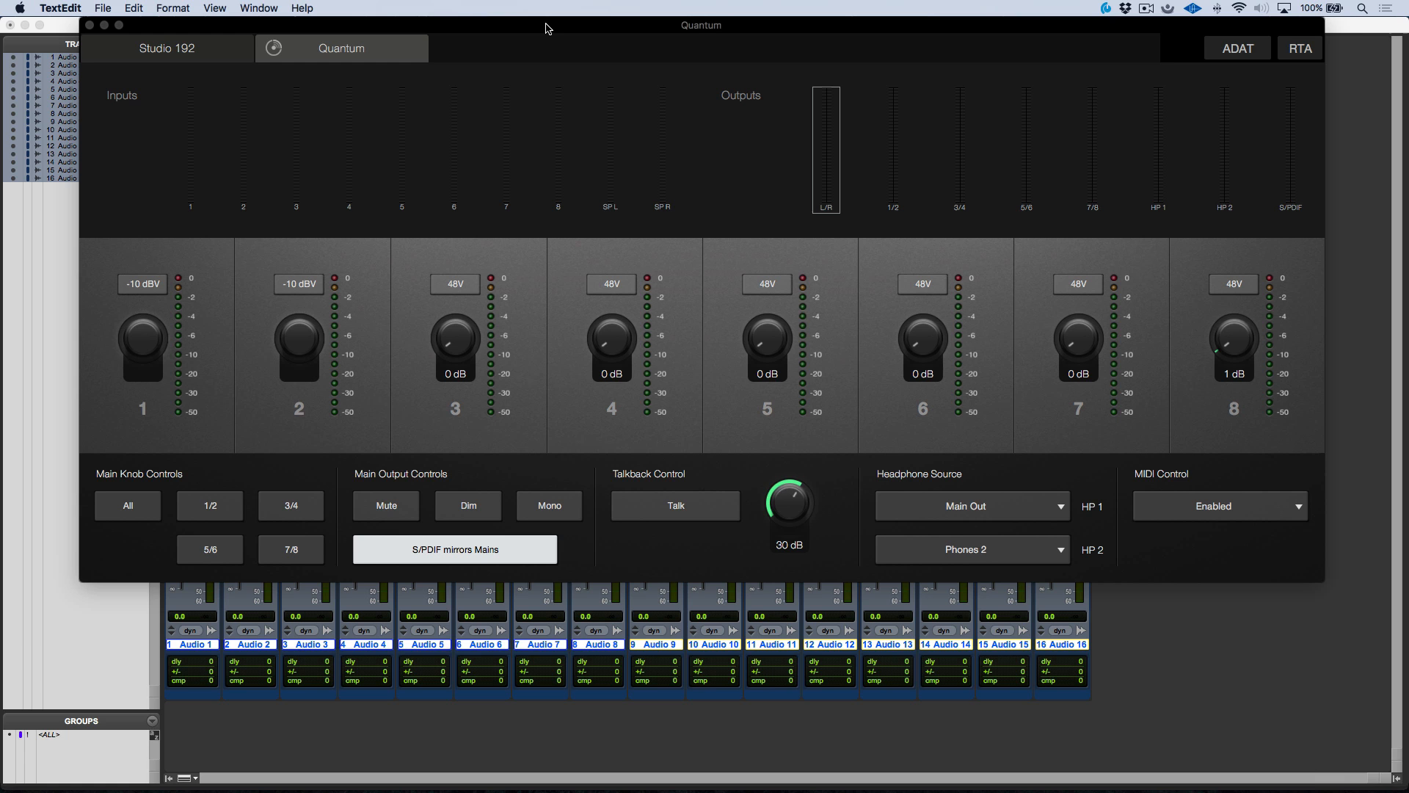
key("cmd+tab")
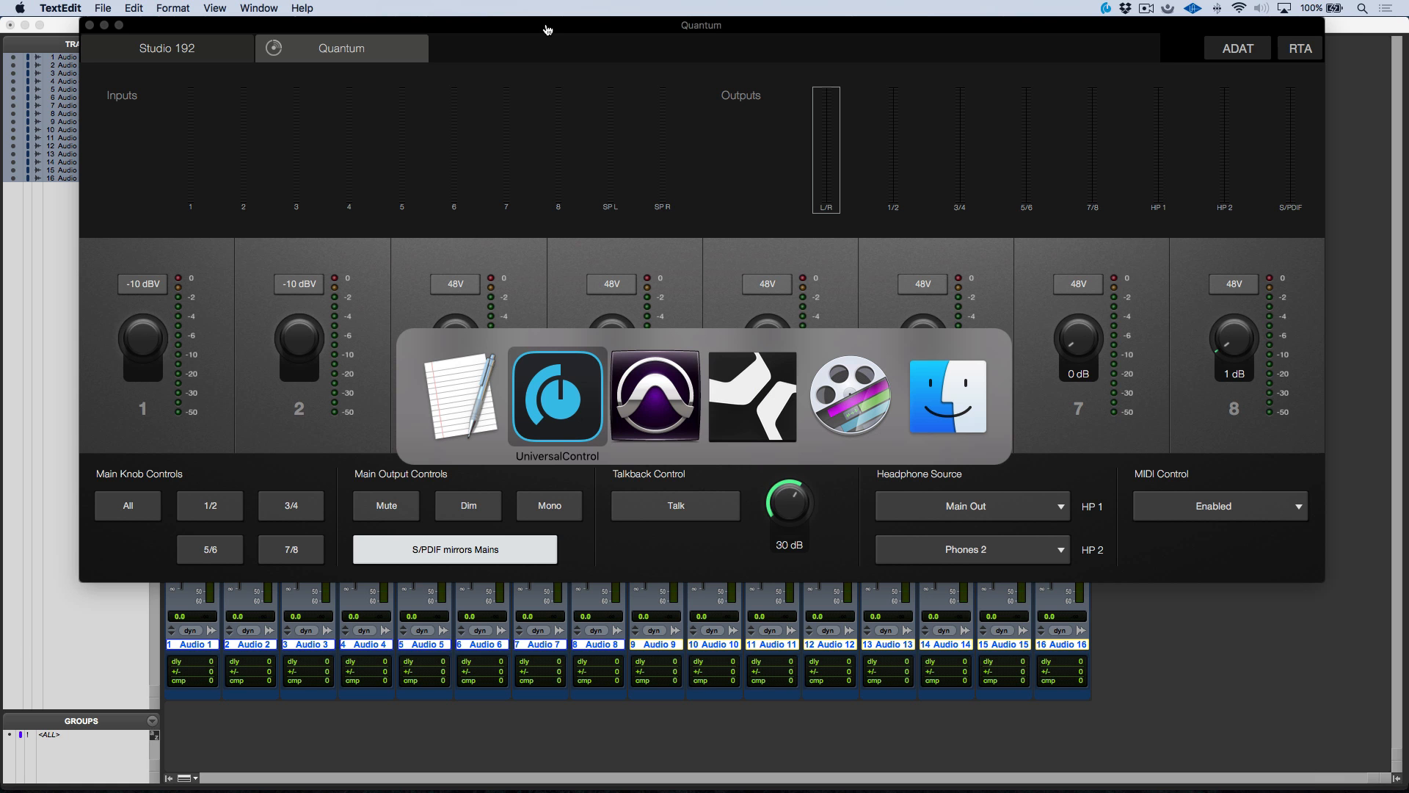
left_click(655, 396)
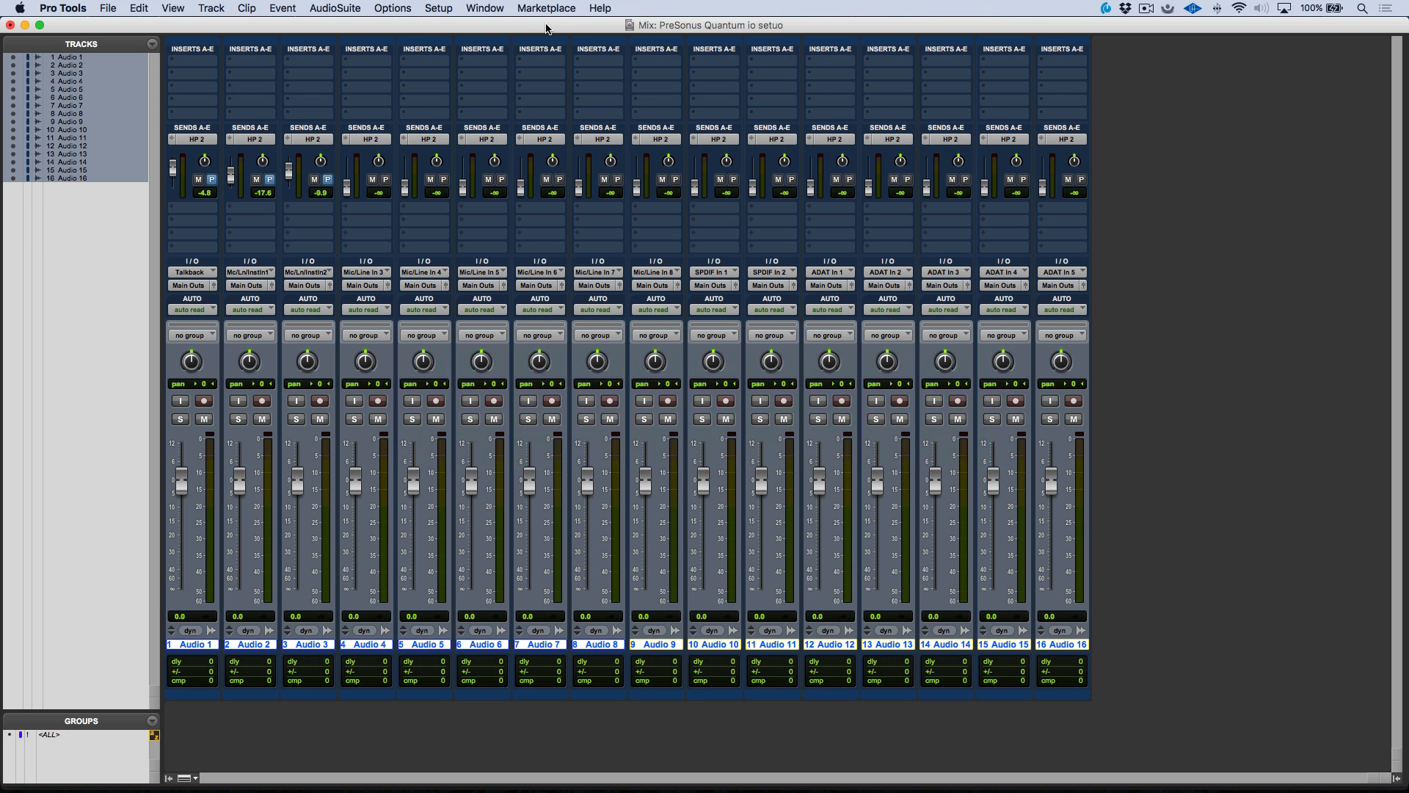
mouse_move(216, 97)
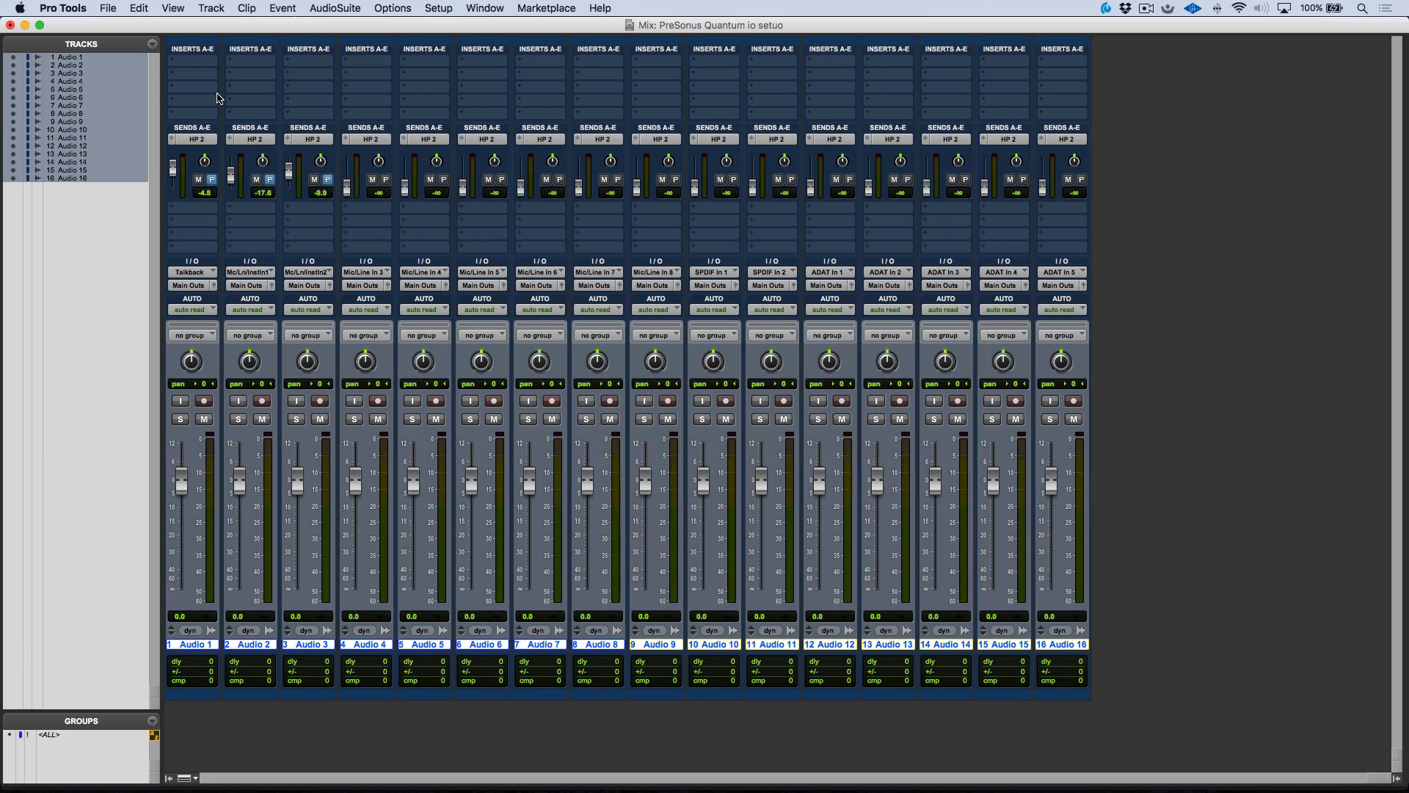